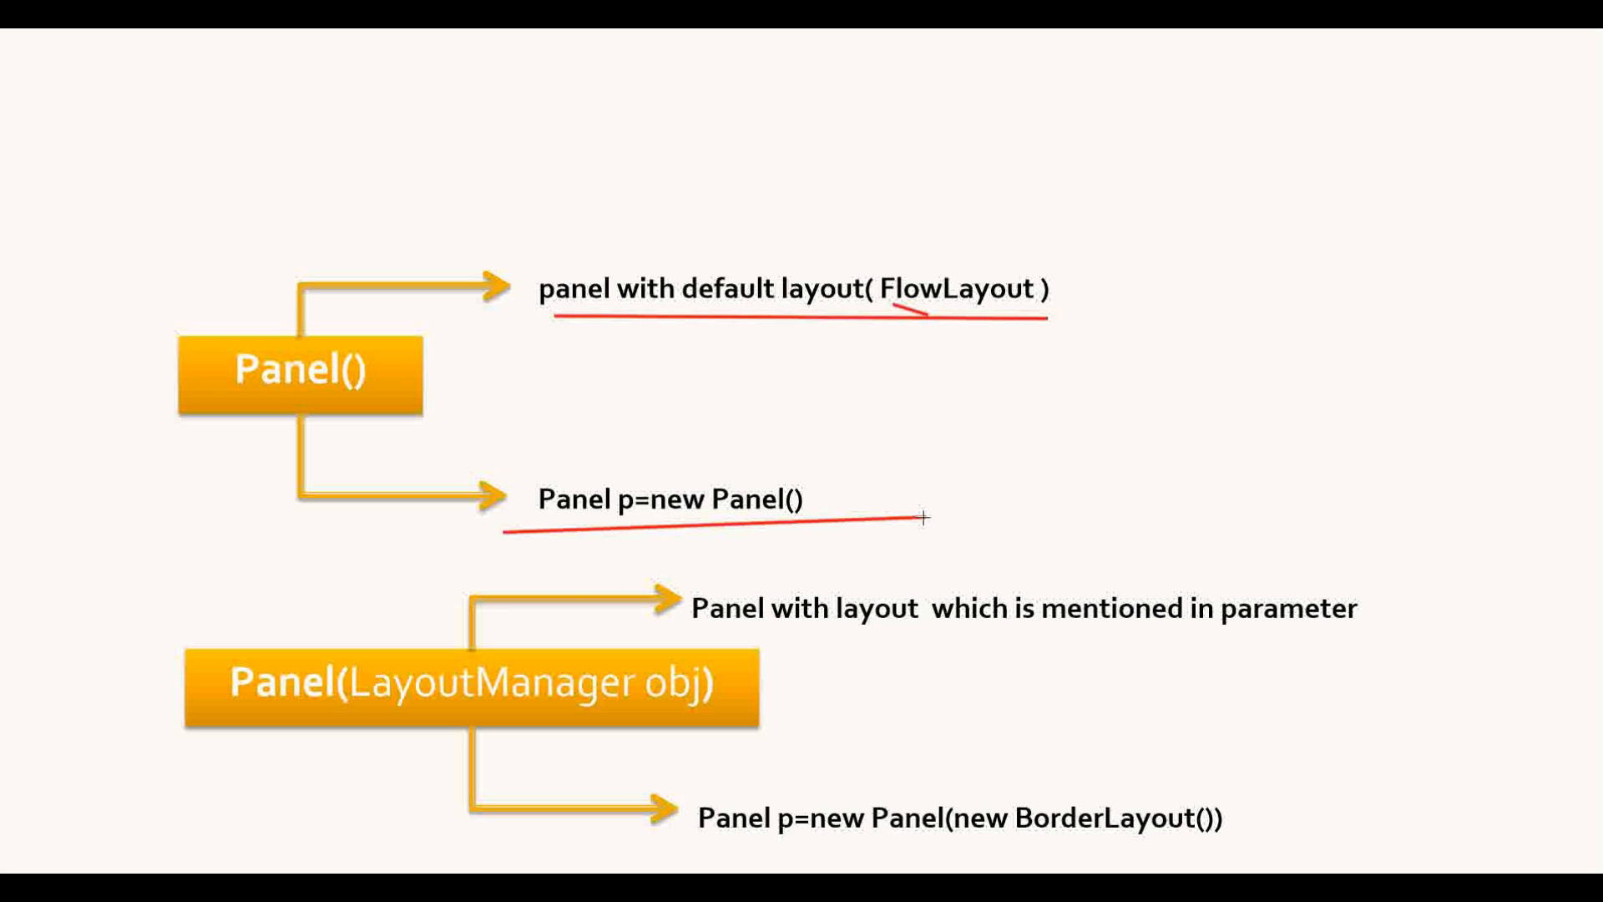
{"action": "mouse_move", "coordinate": [678, 622]}
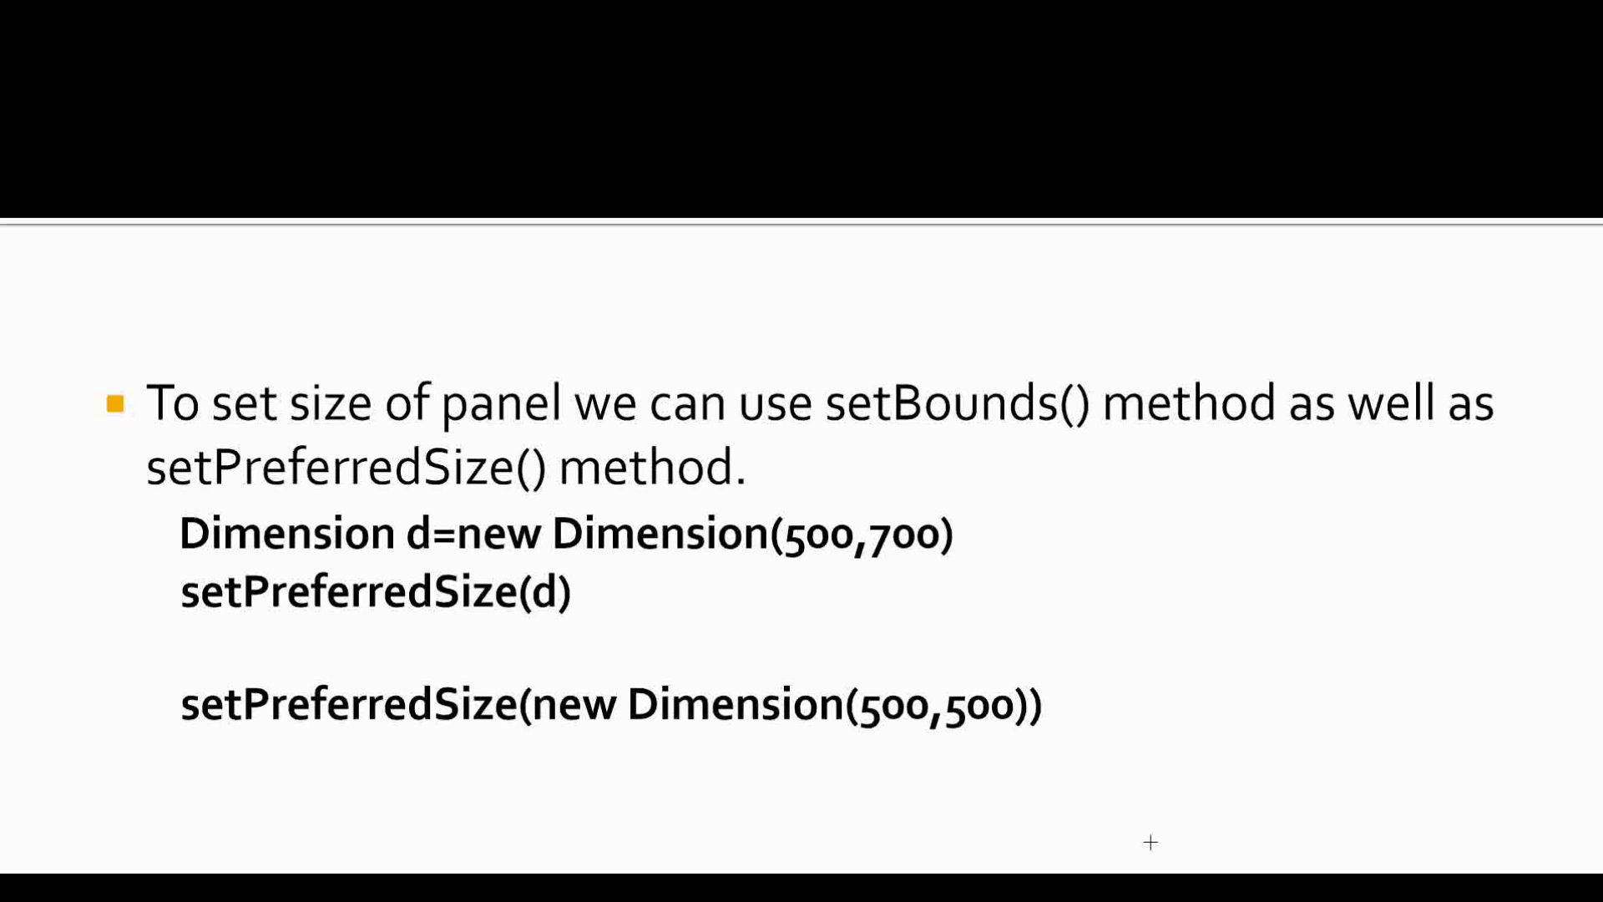
{"action": "mouse_move", "coordinate": [298, 481]}
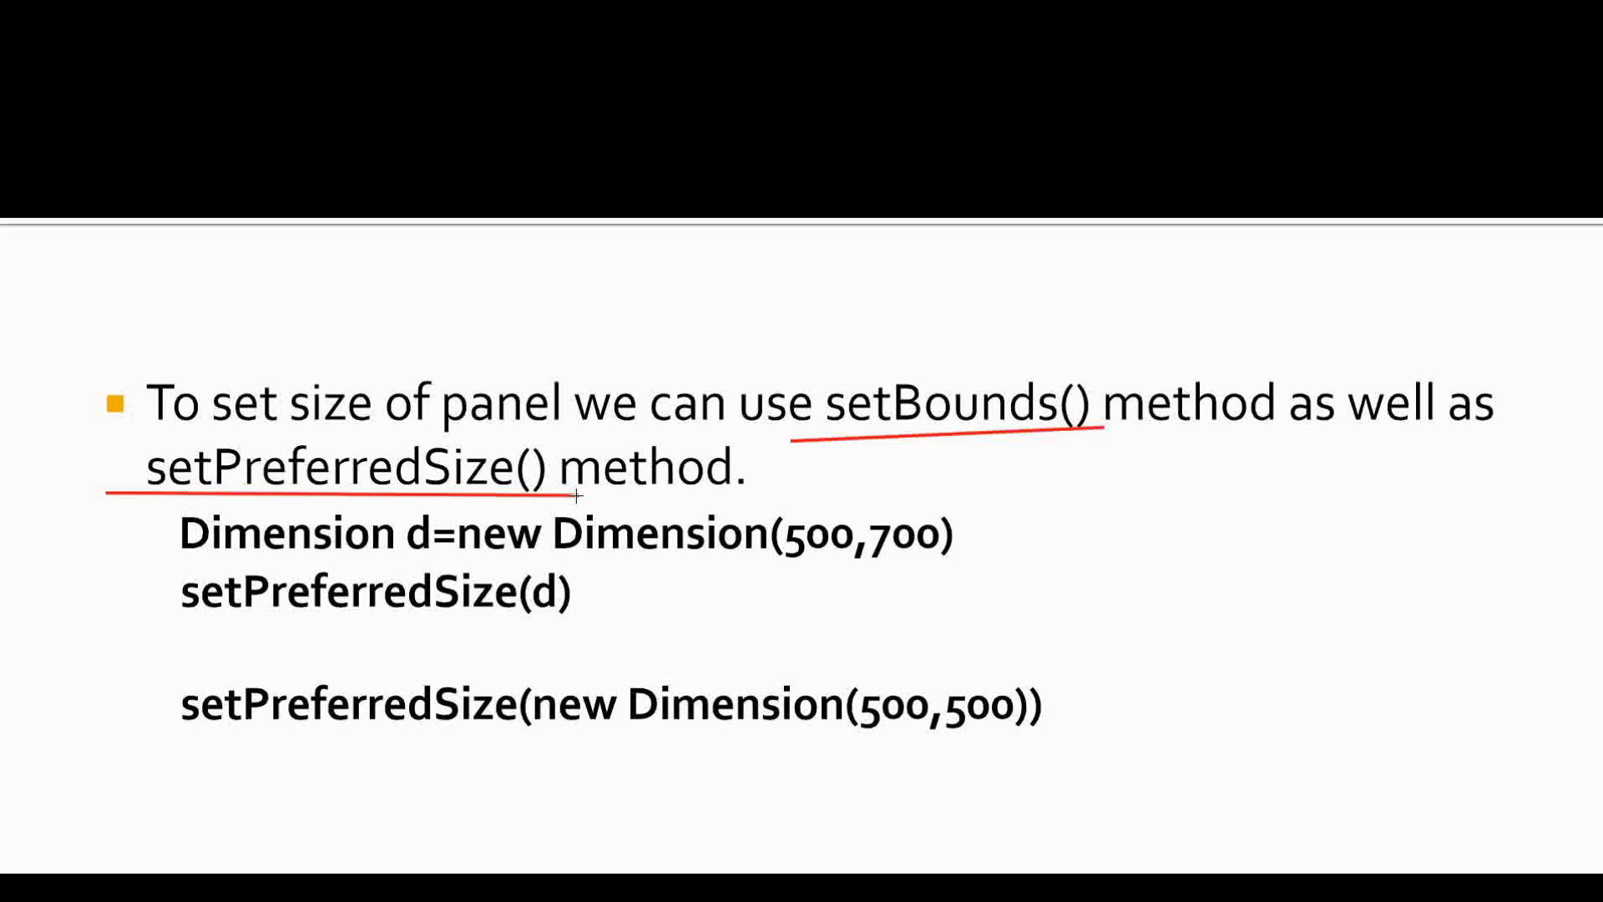
{"action": "mouse_move", "coordinate": [406, 555]}
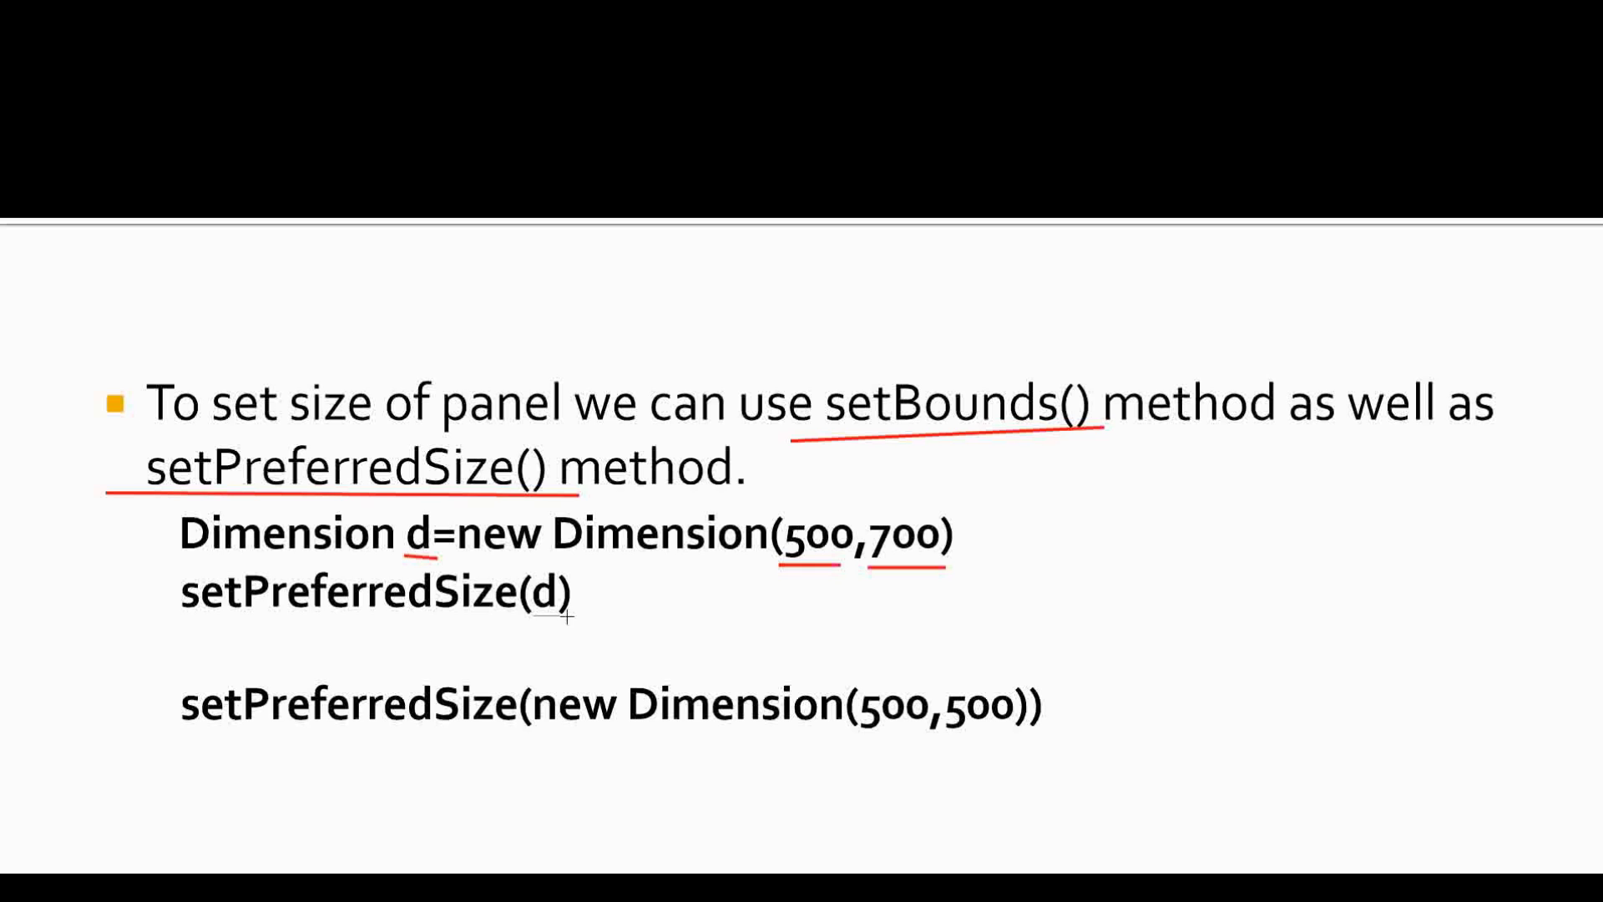
{"action": "mouse_move", "coordinate": [235, 630]}
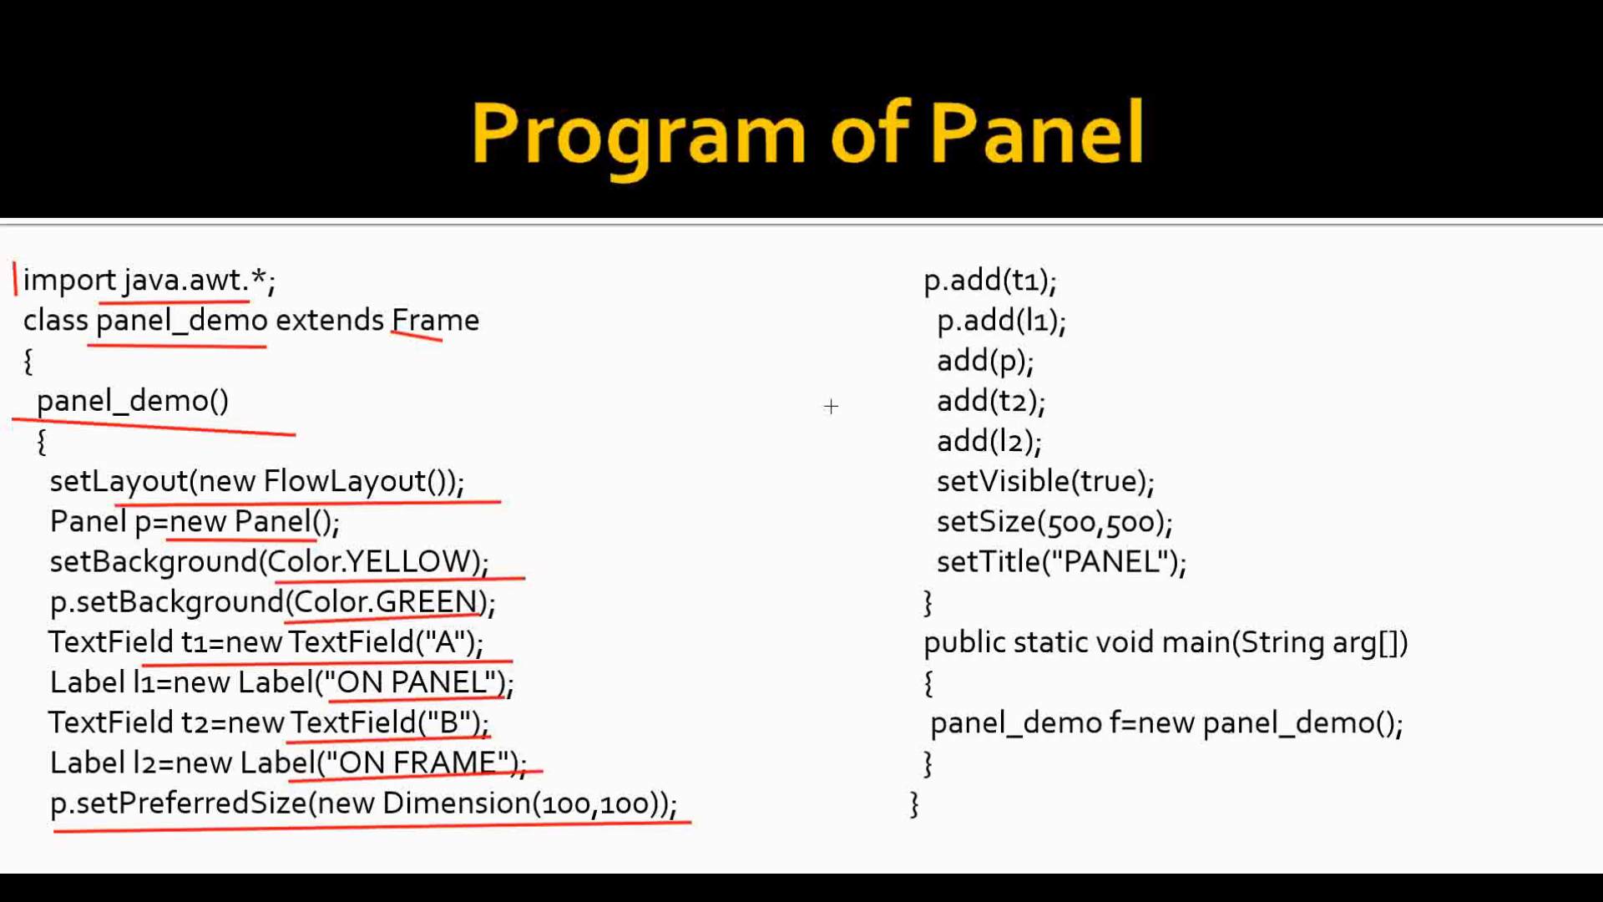
{"action": "mouse_move", "coordinate": [903, 280]}
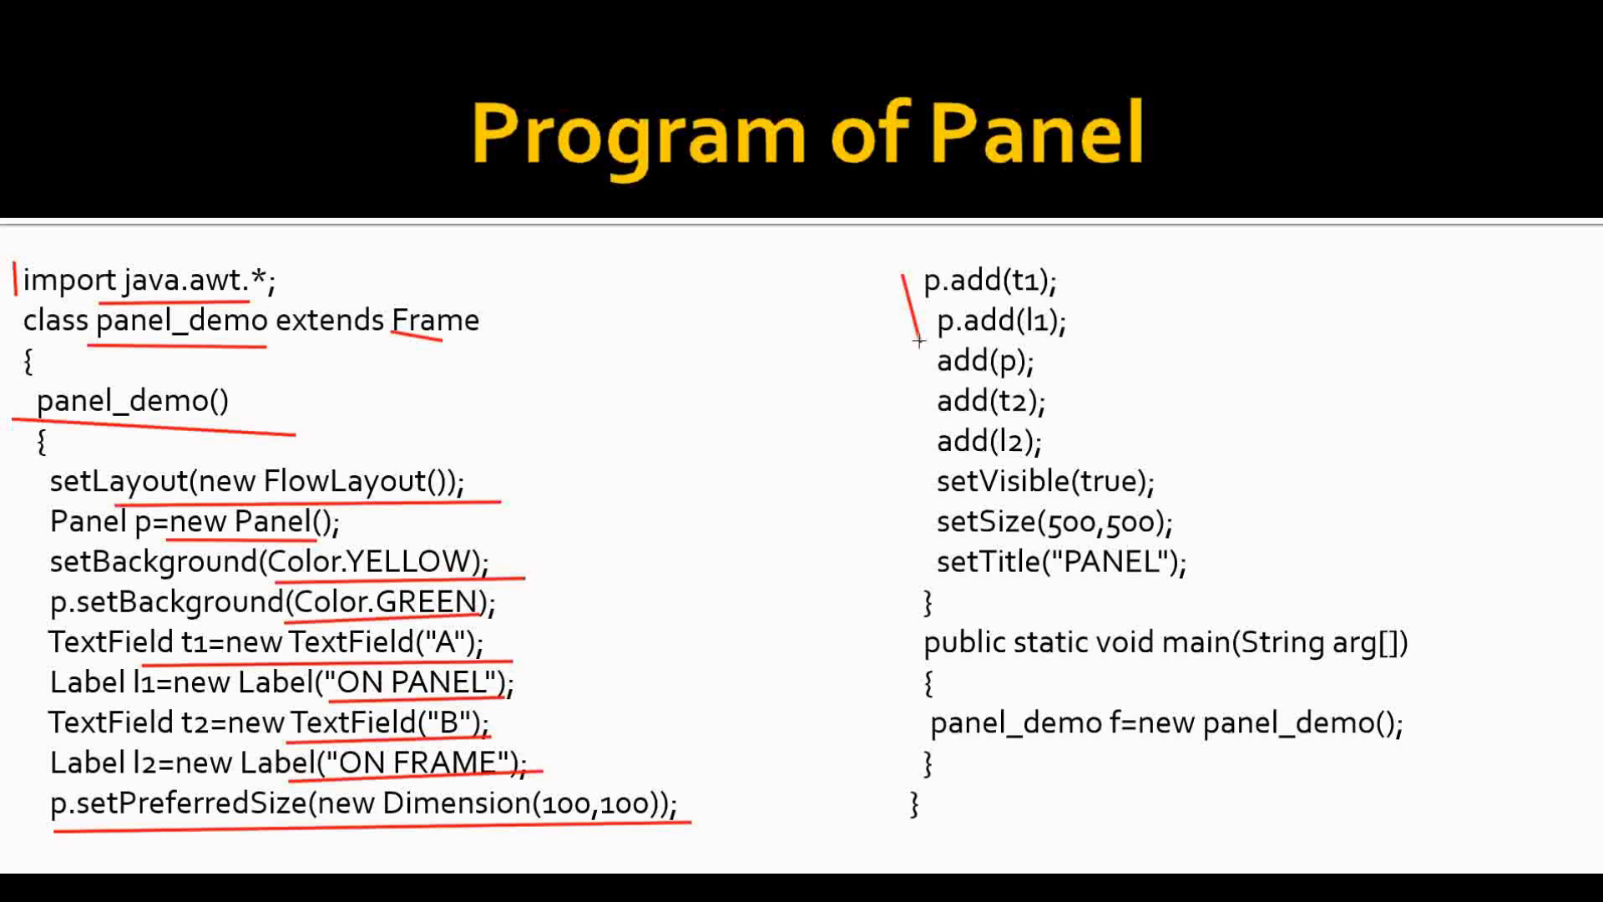
{"action": "mouse_move", "coordinate": [927, 373]}
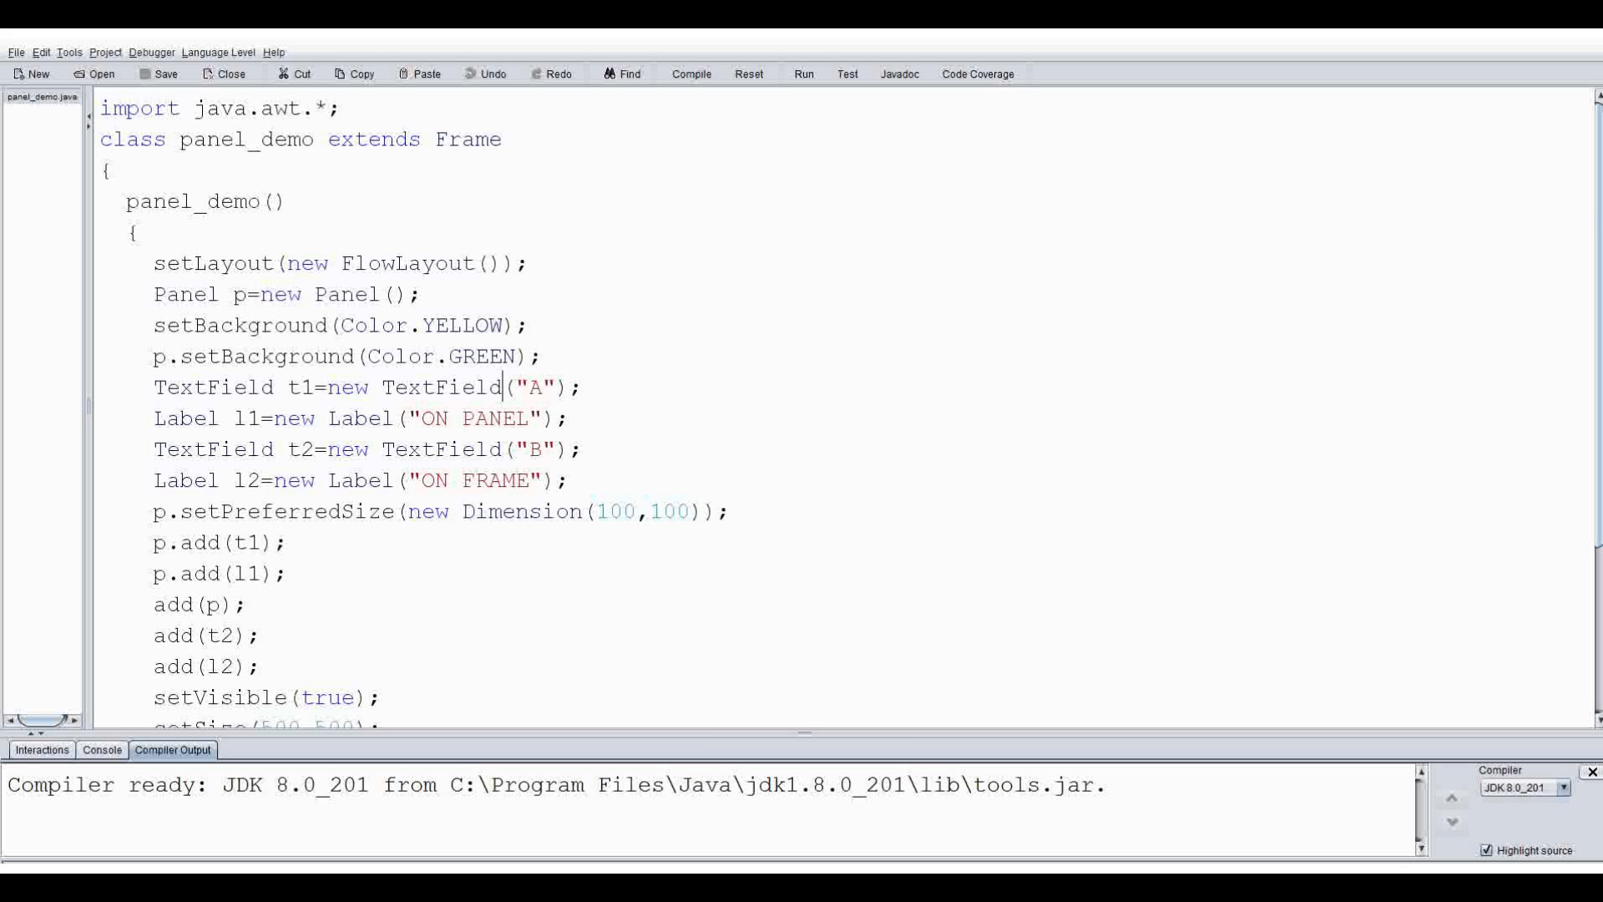
Compile panel_demo until 'Compilation completed' appears, then start running it
{"action": "scroll", "scroll_direction": "down", "scroll_amount": 3}
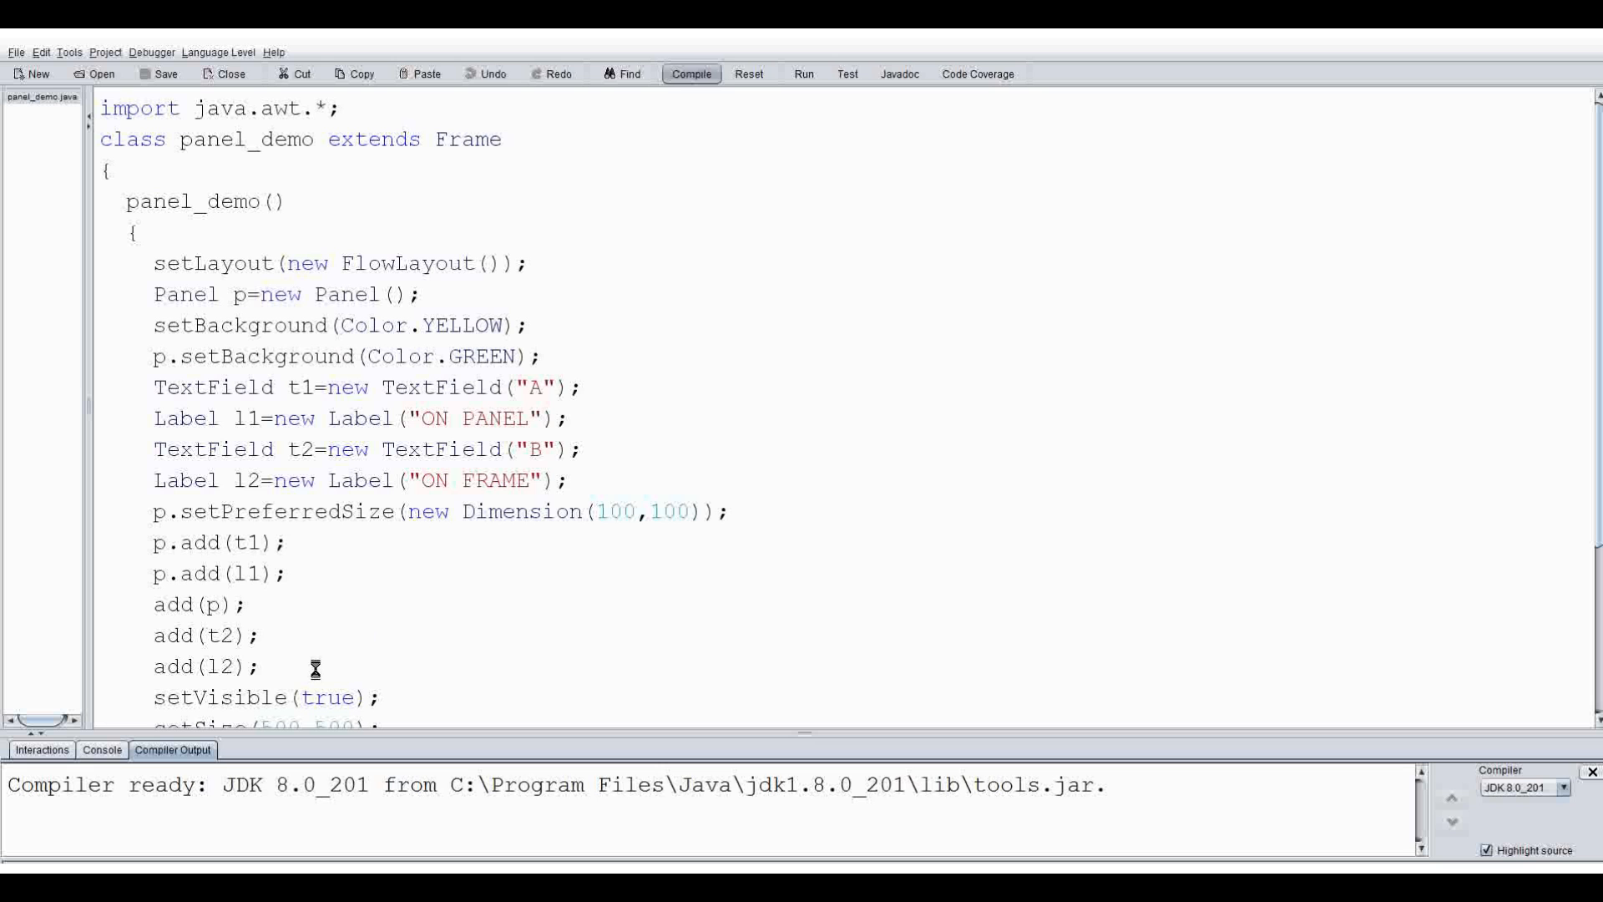
{"action": "left_click", "coordinate": [690, 74]}
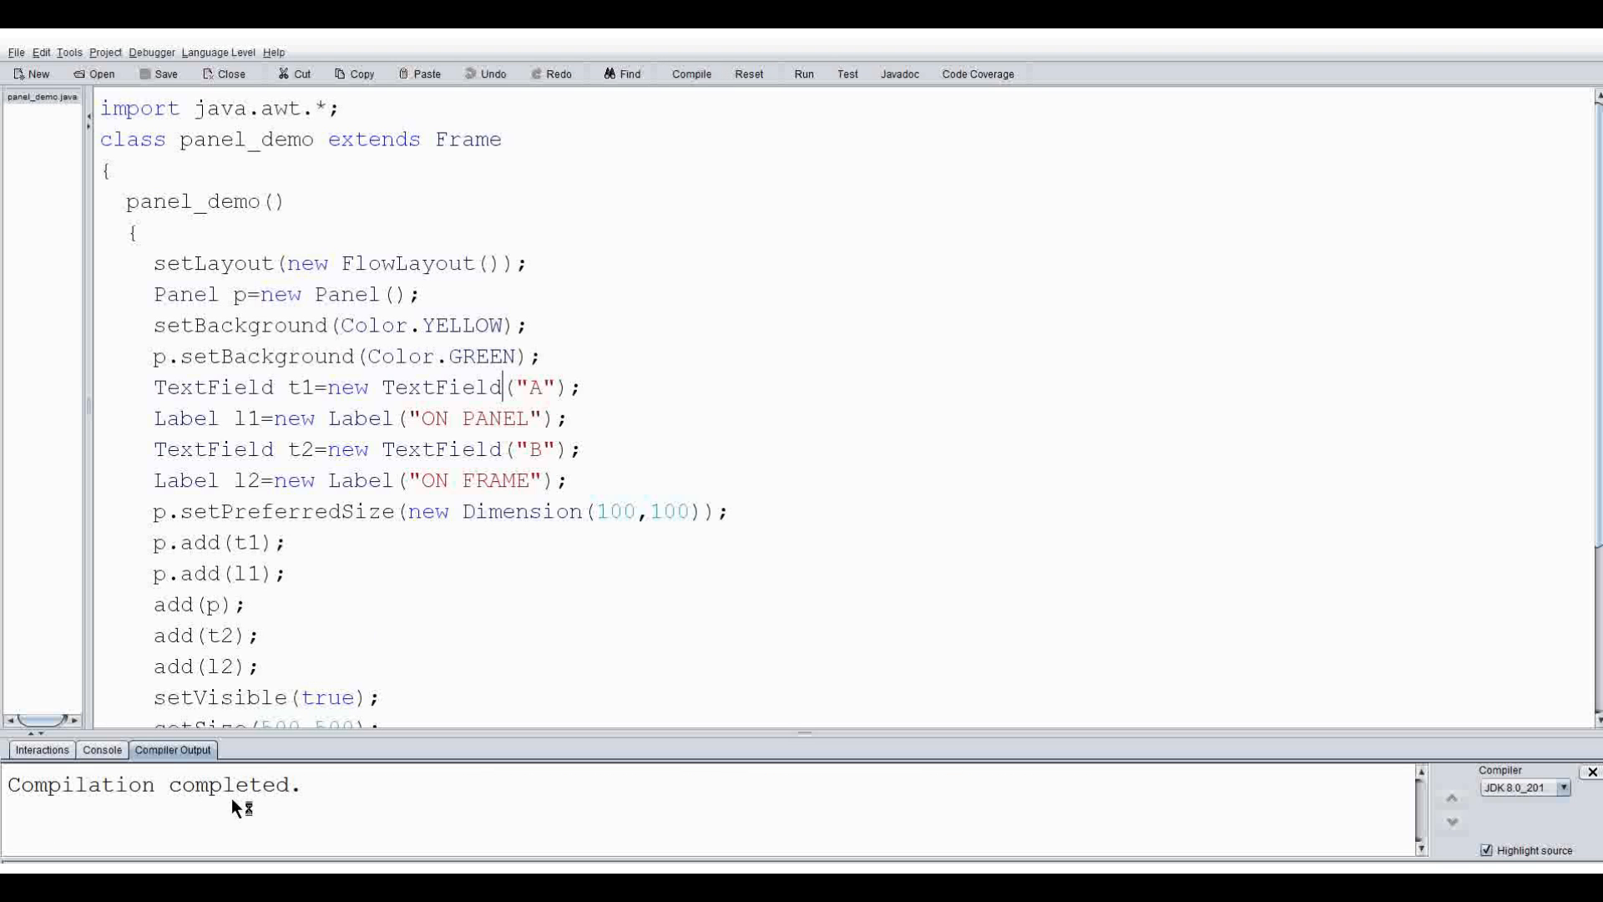
{"action": "mouse_move", "coordinate": [755, 127]}
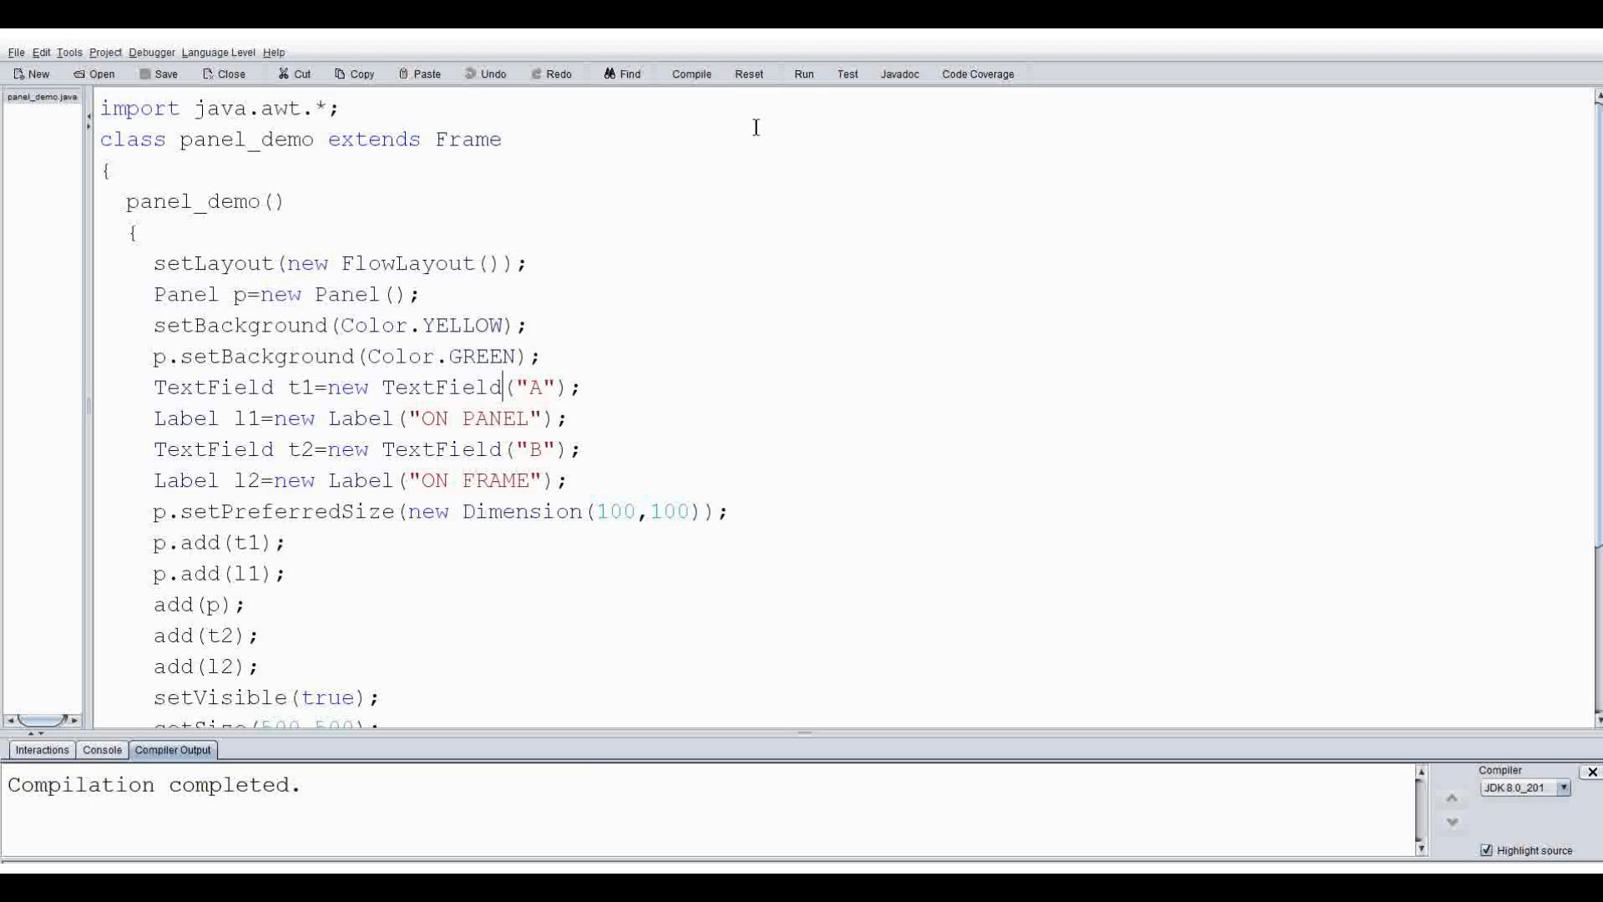
{"action": "left_click", "coordinate": [803, 73]}
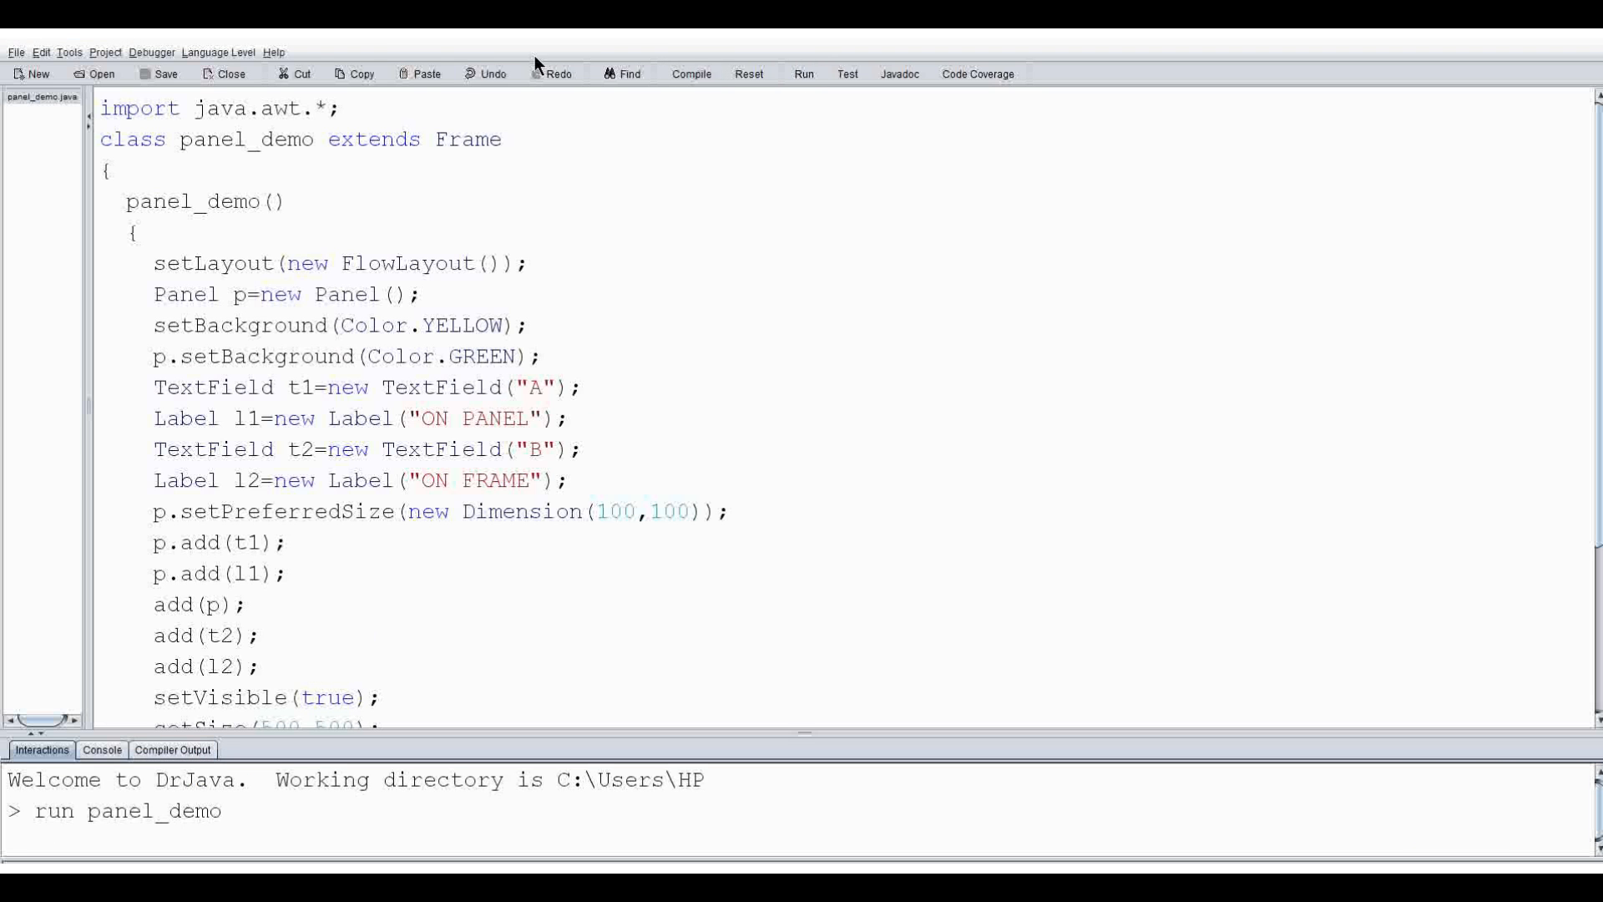
Run panel_demo so the yellow PANEL window shows the green panel with A and ON PANEL
{"action": "left_click", "coordinate": [804, 74]}
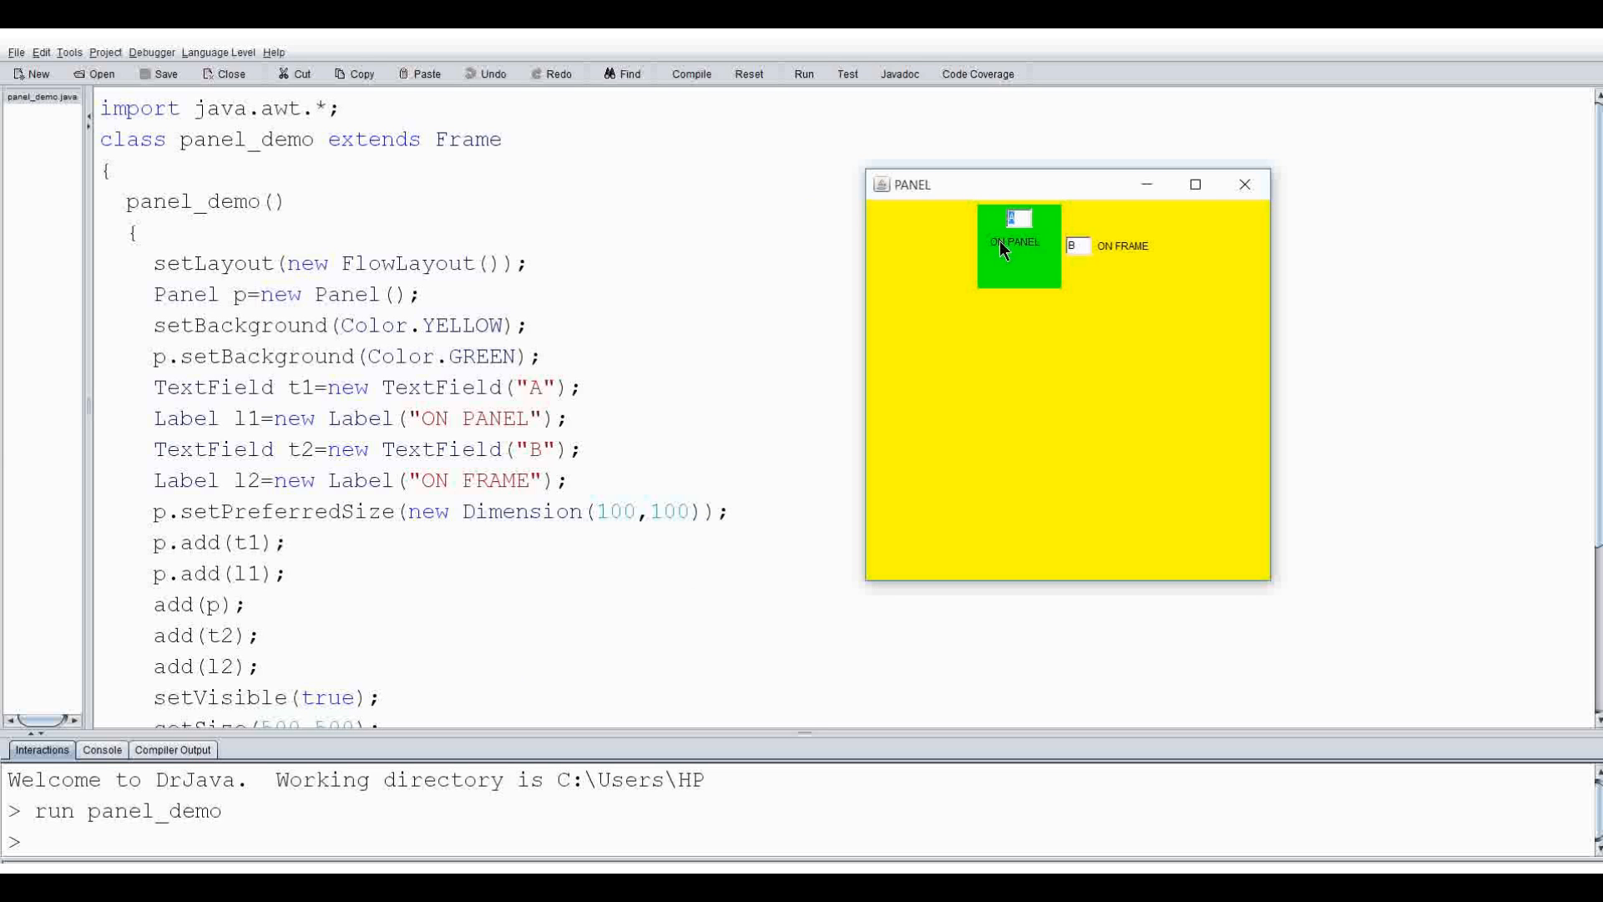
{"action": "mouse_move", "coordinate": [1108, 271]}
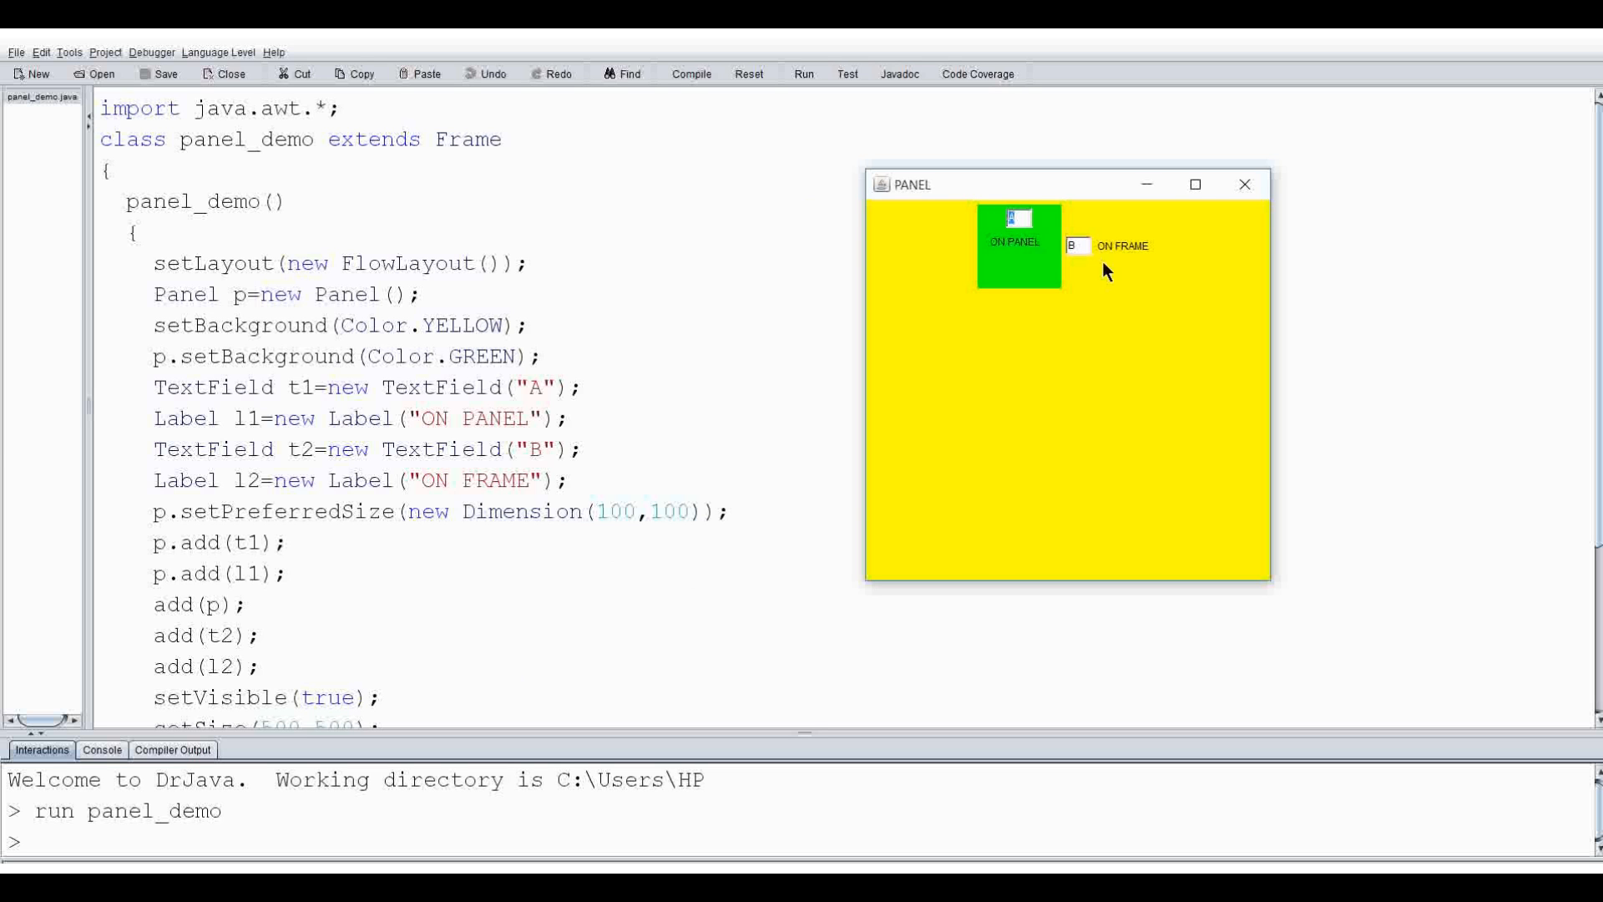
{"action": "mouse_move", "coordinate": [1079, 255]}
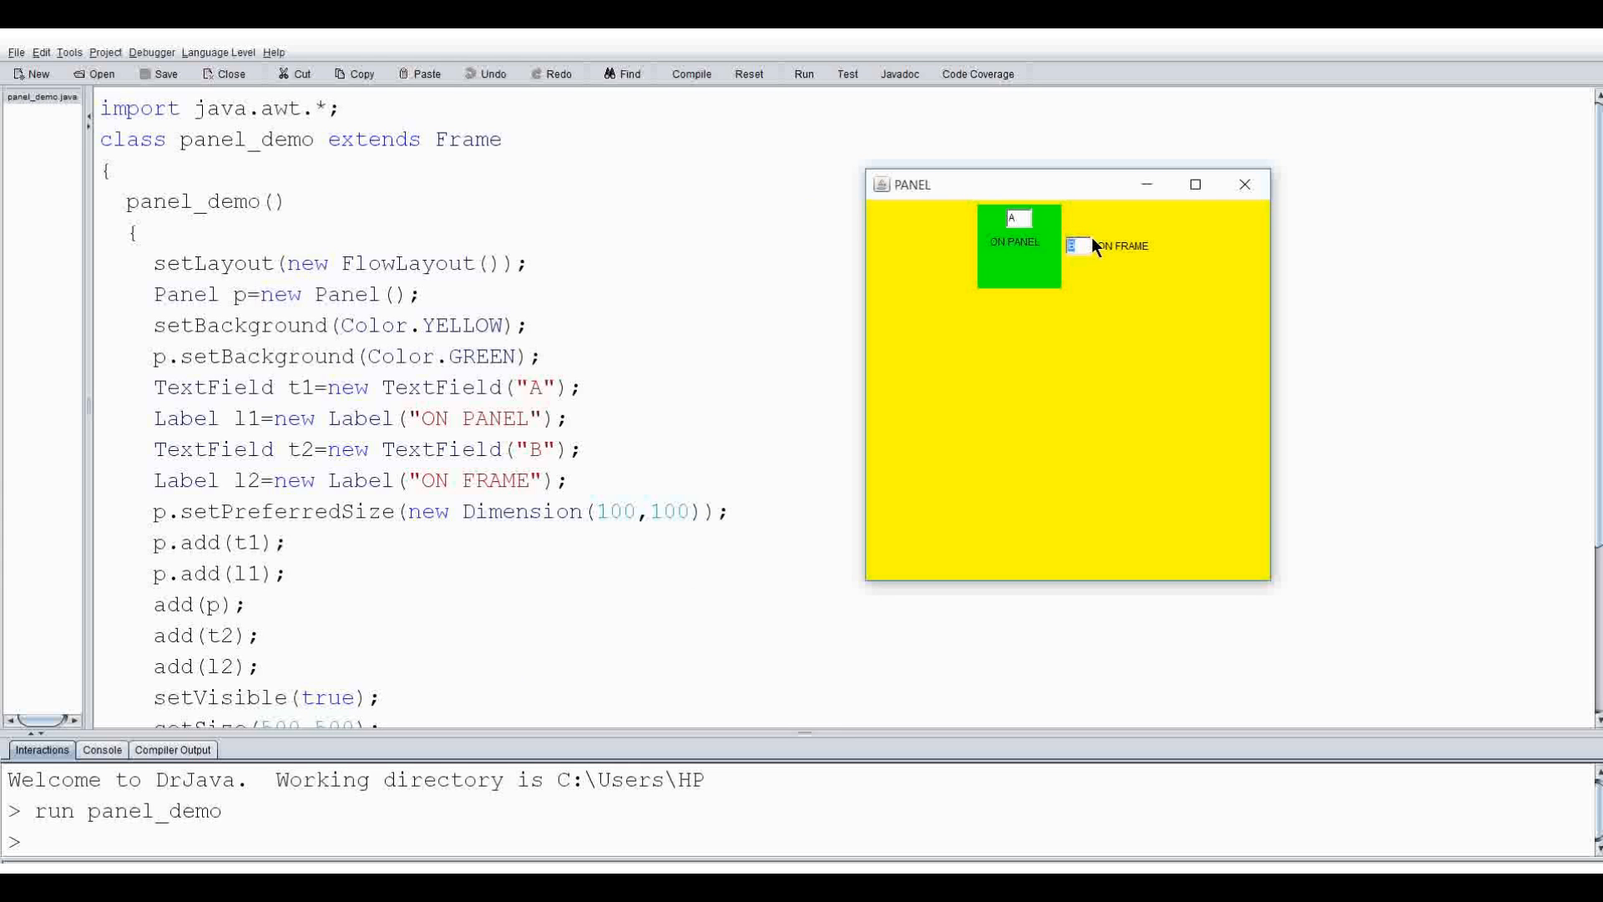
{"action": "mouse_move", "coordinate": [1061, 254]}
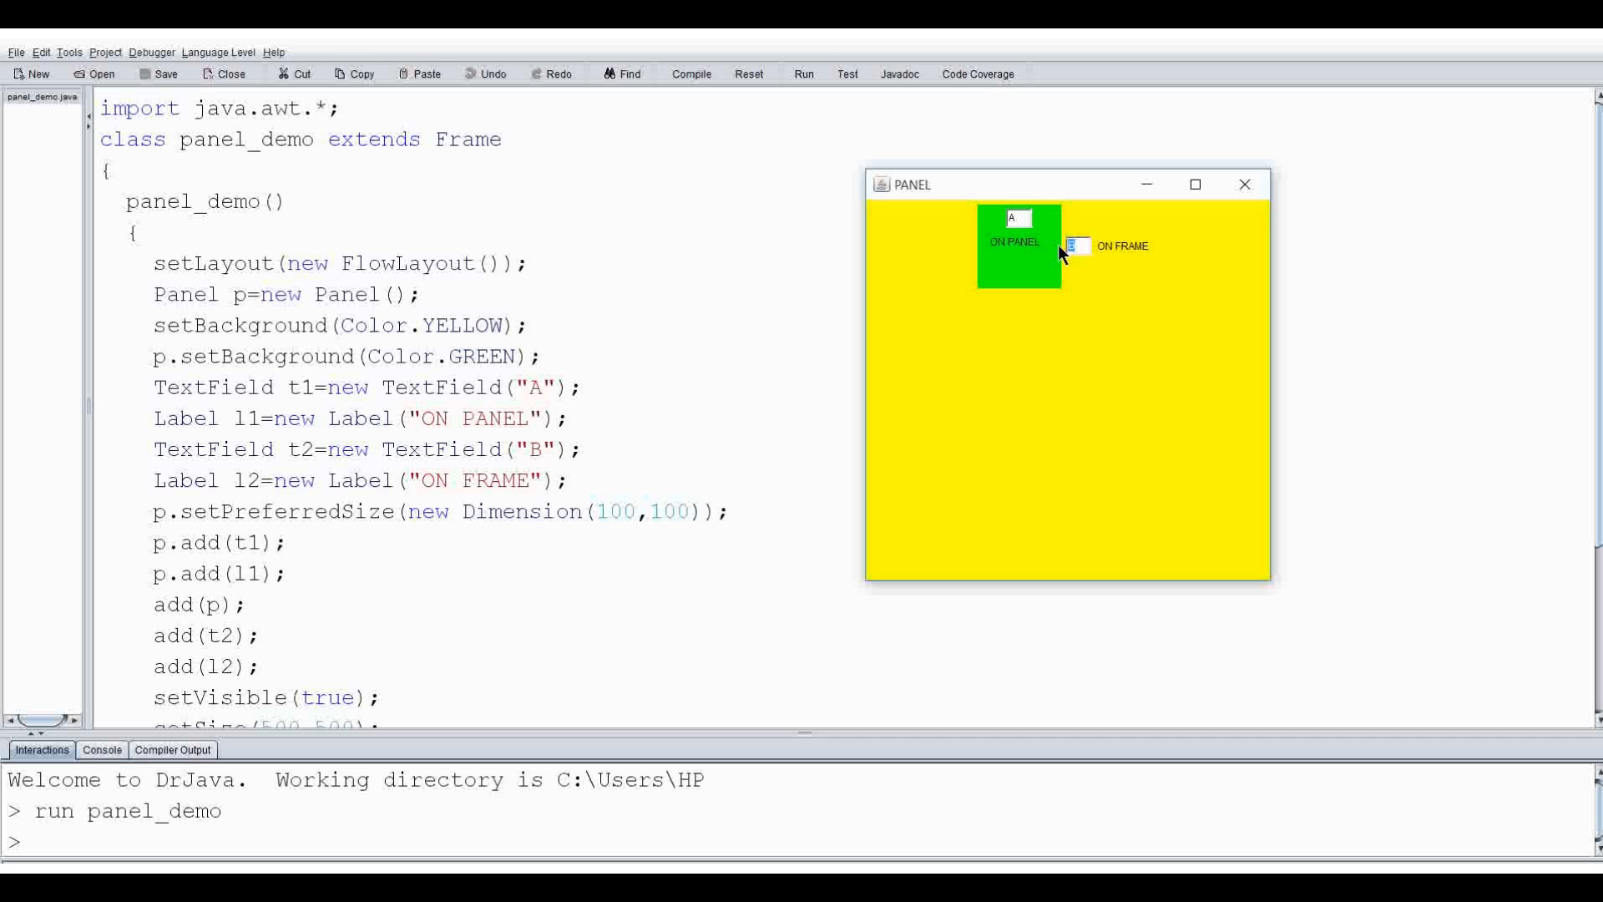
{"action": "mouse_move", "coordinate": [1153, 255]}
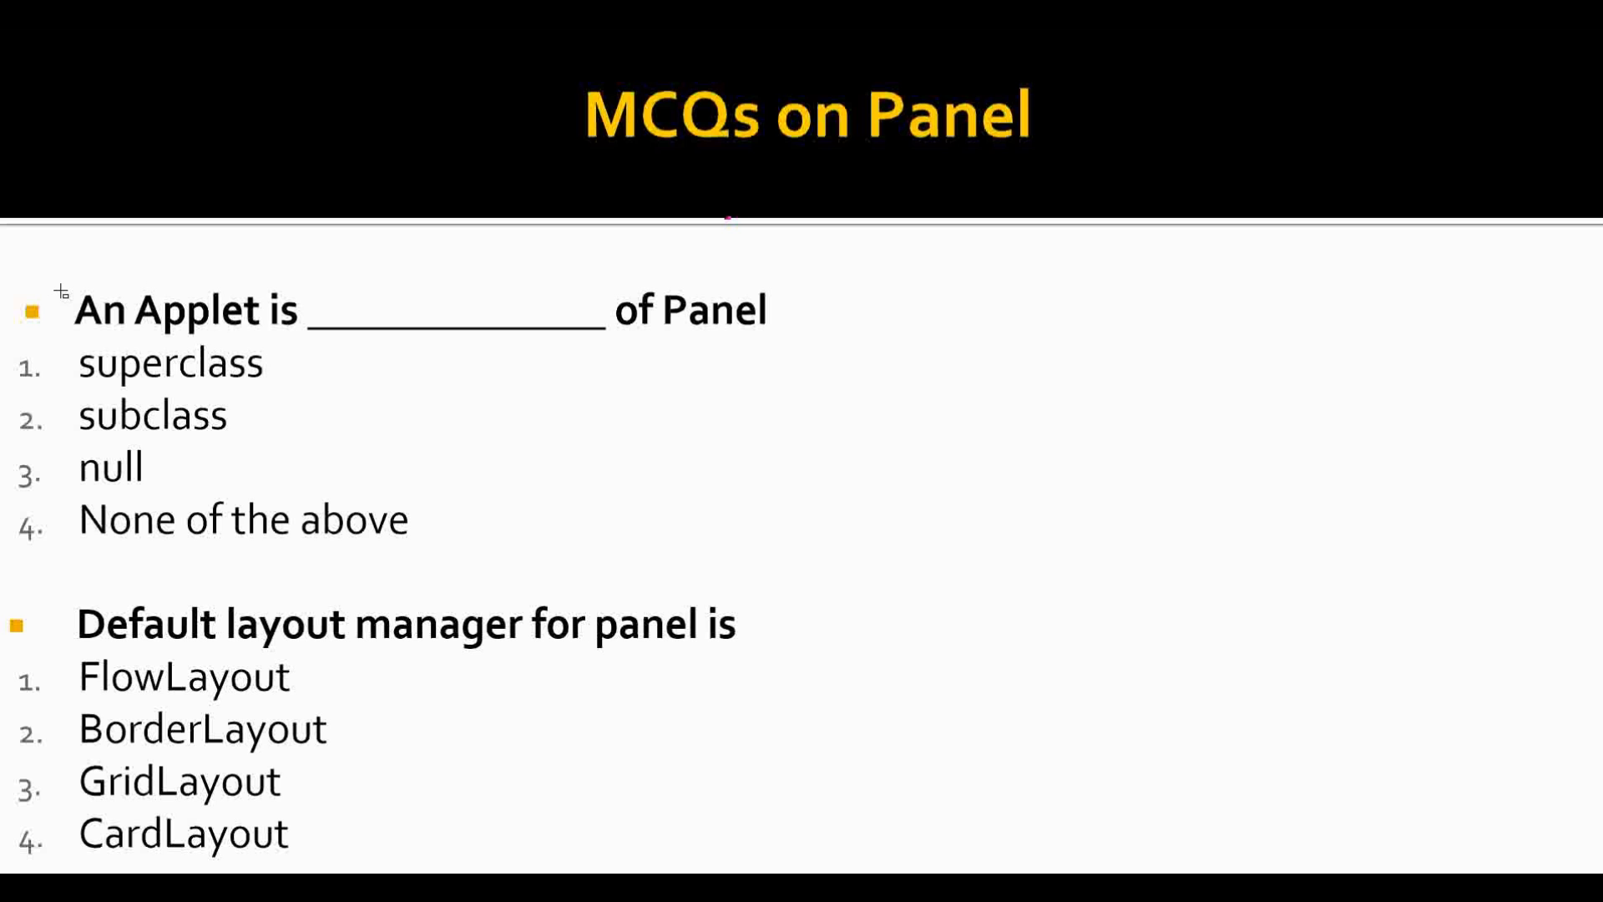
{"action": "mouse_move", "coordinate": [346, 359]}
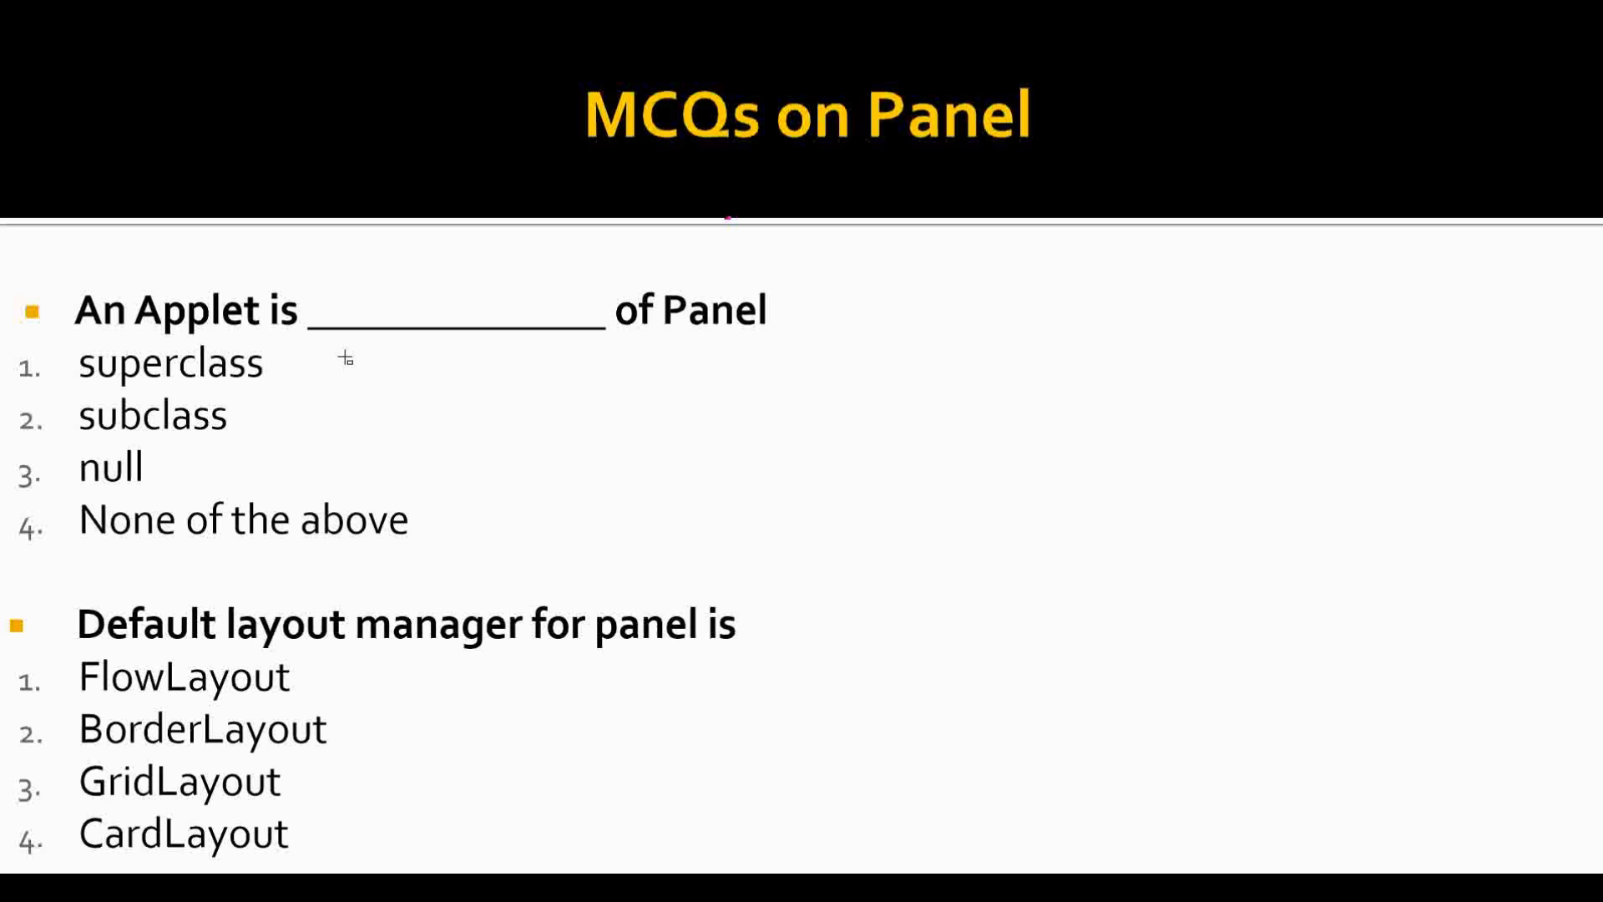
Advance to the Panel MCQ slide and mark Component-Container-Panel as the correct hierarchy answer
{"action": "double_click", "coordinate": [154, 416]}
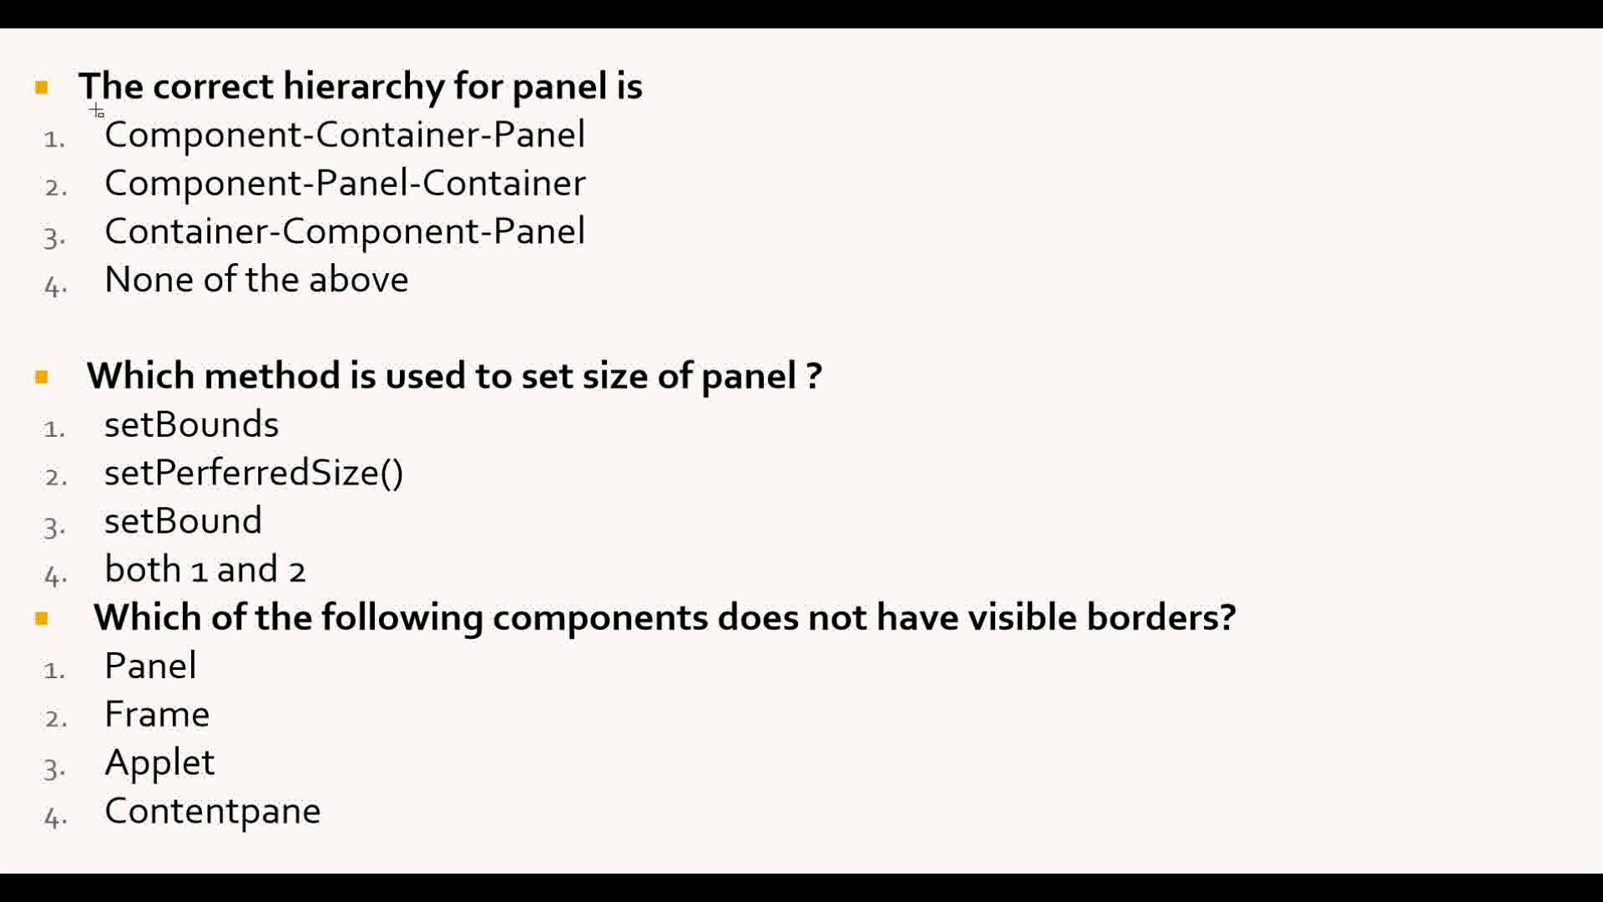
{"action": "left_click", "coordinate": [342, 134]}
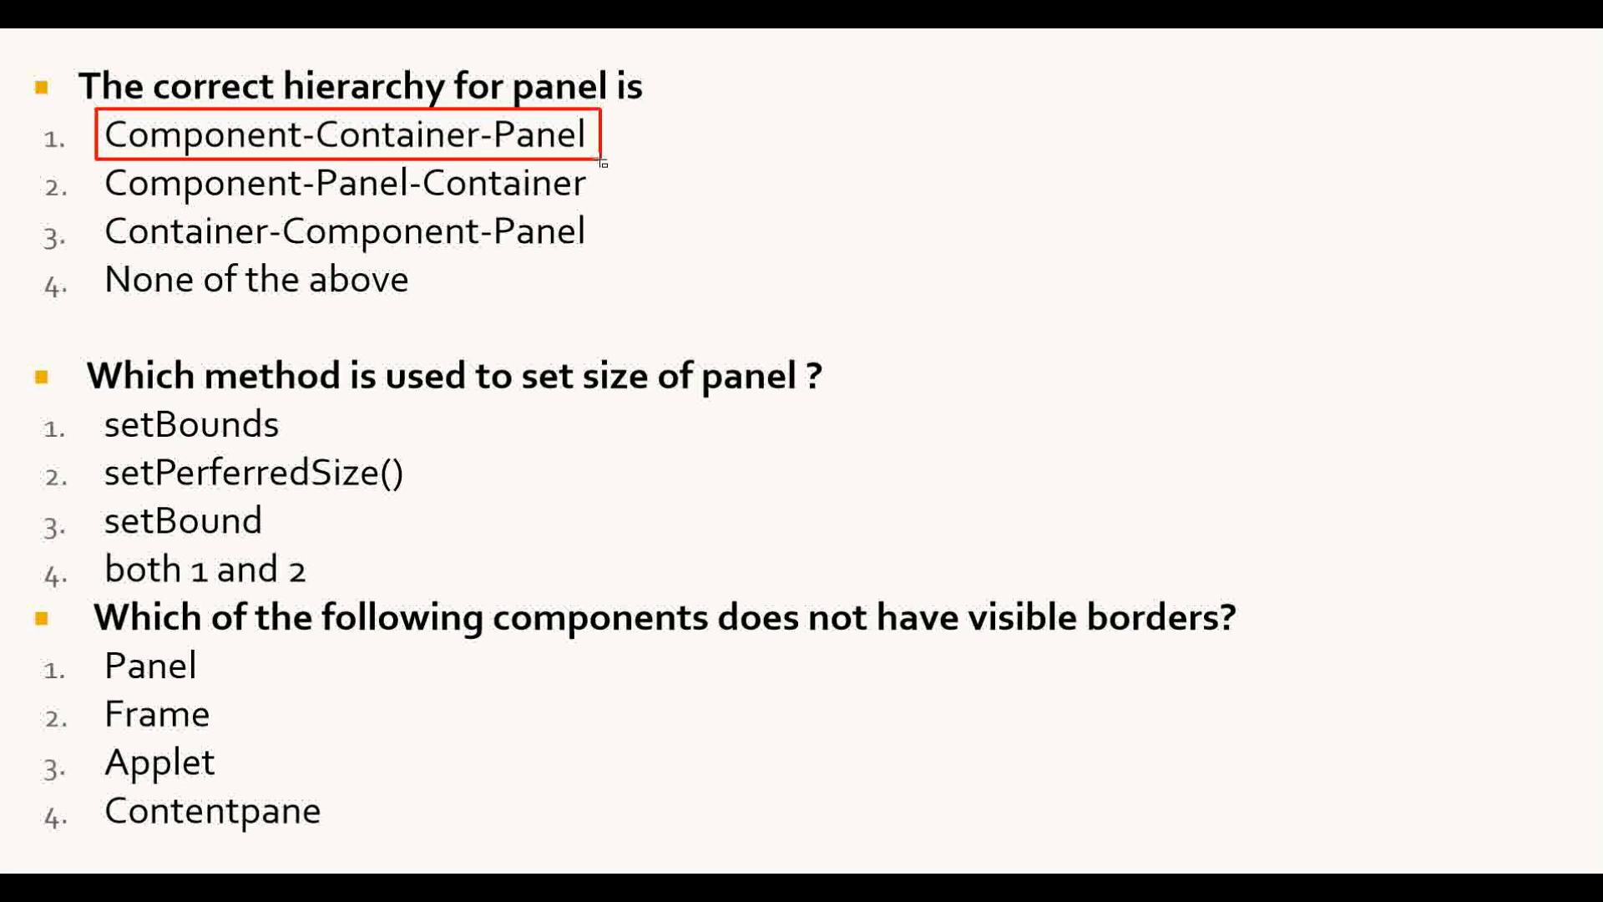
{"action": "mouse_move", "coordinate": [246, 422]}
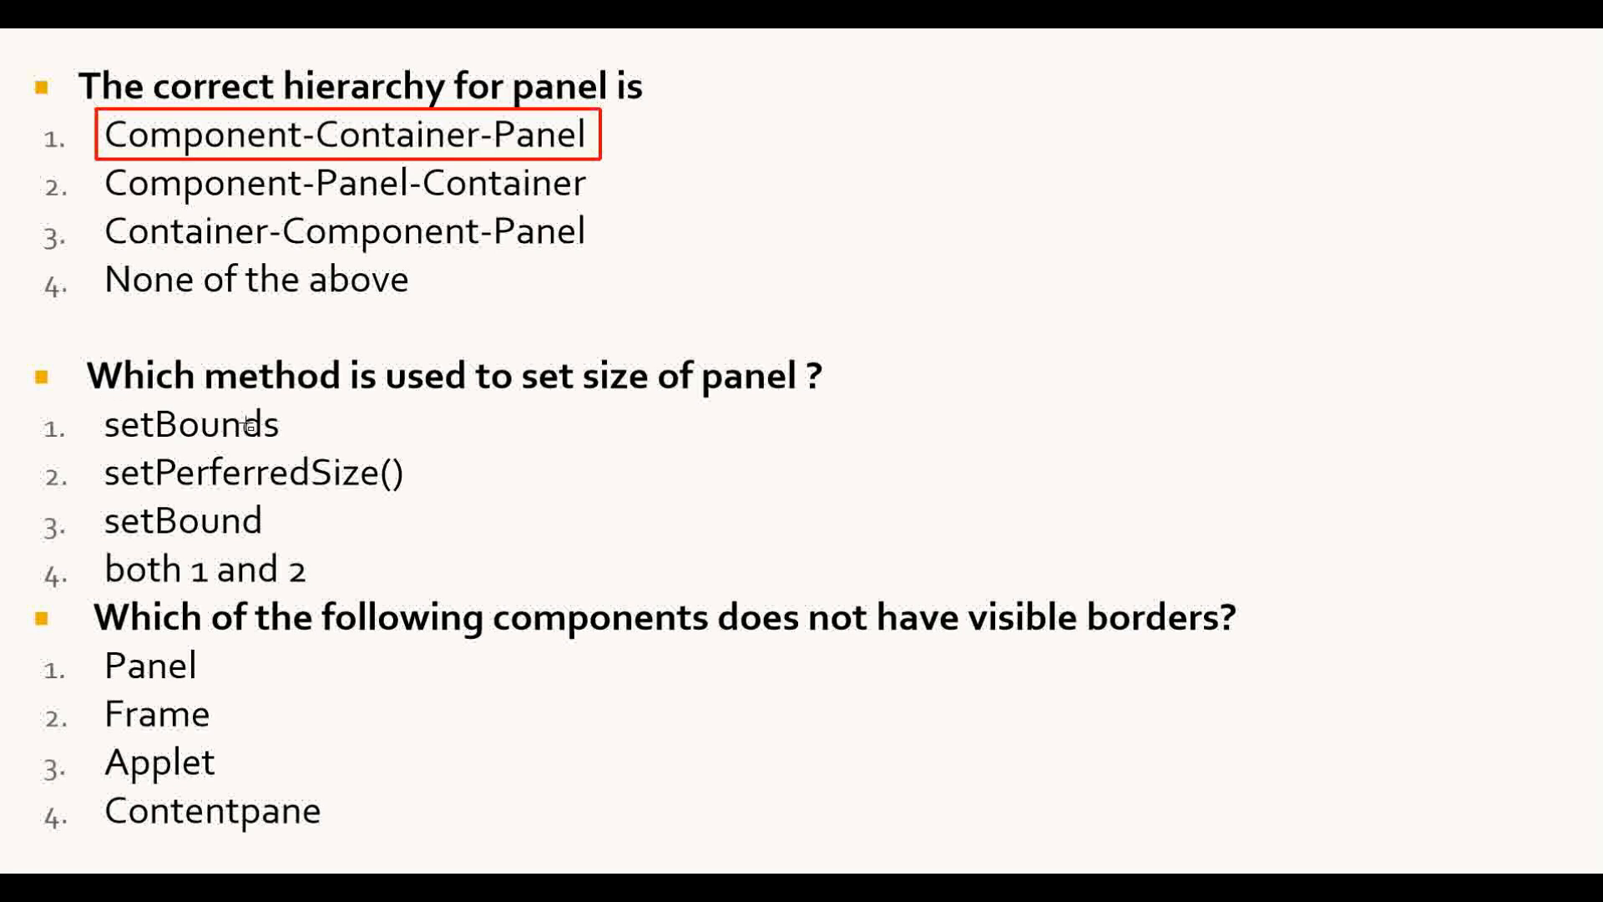
{"action": "mouse_move", "coordinate": [869, 414]}
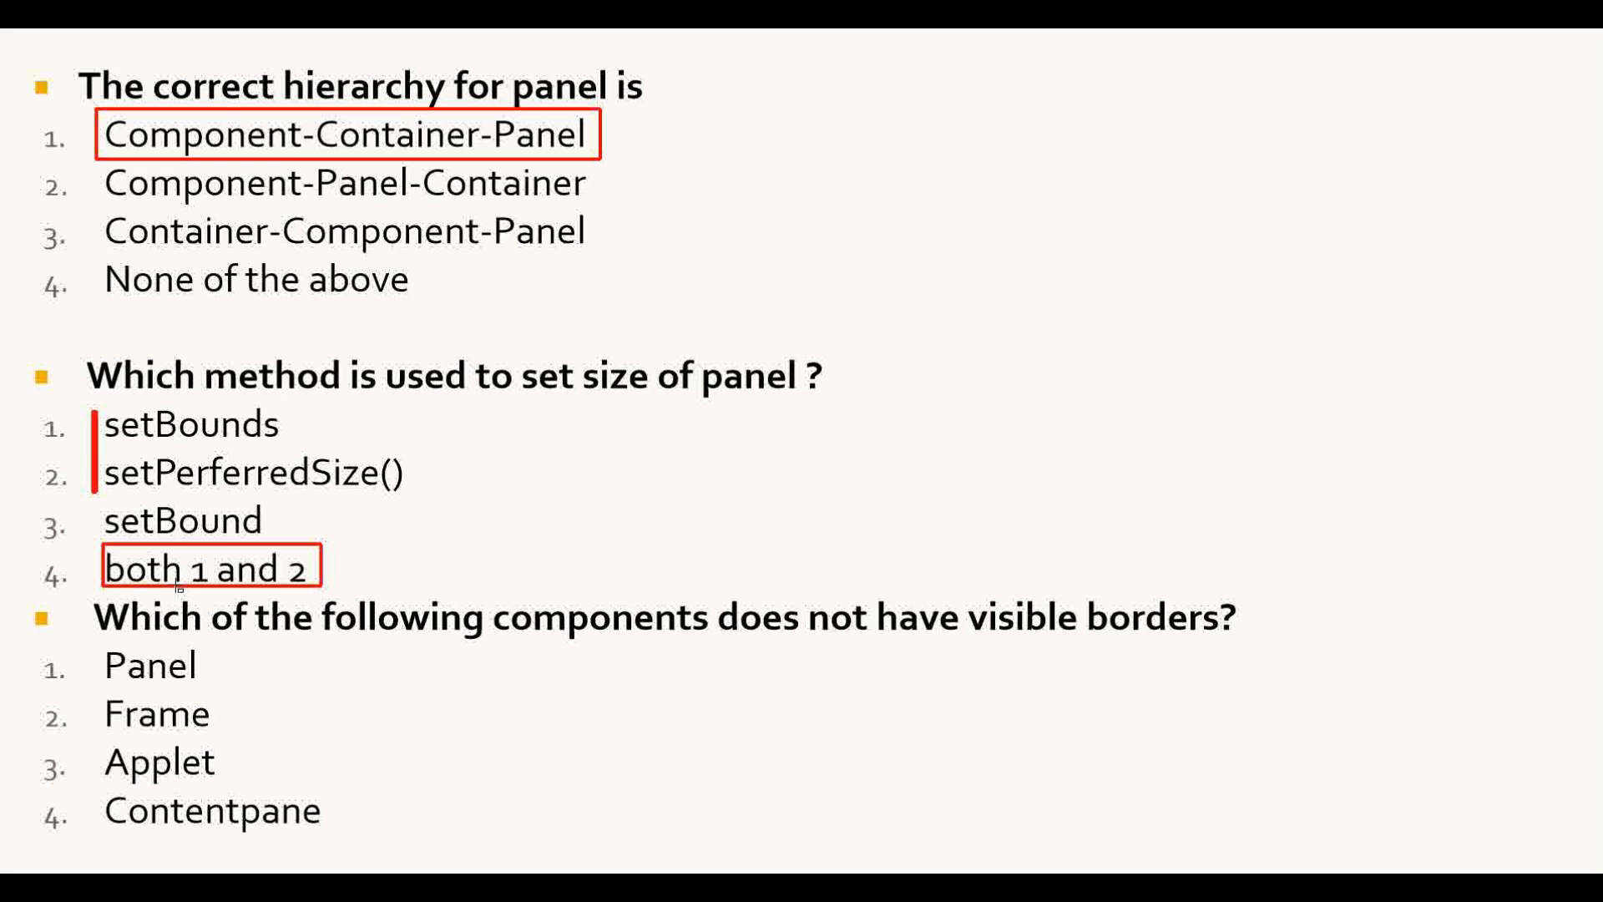
{"action": "mouse_move", "coordinate": [220, 716]}
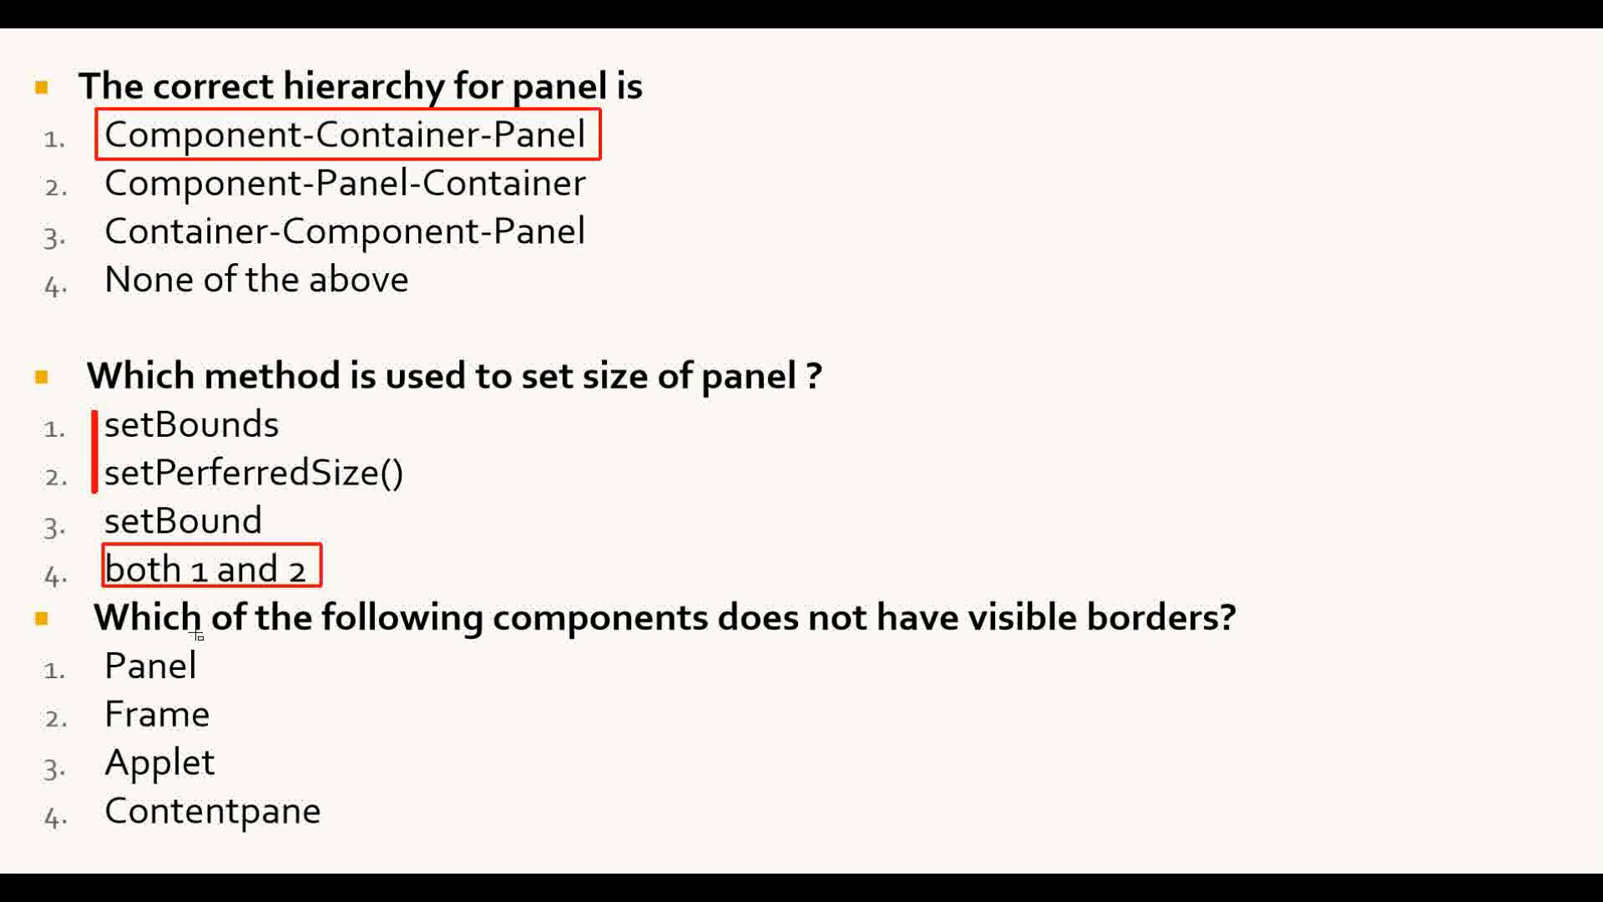
{"action": "mouse_move", "coordinate": [391, 640]}
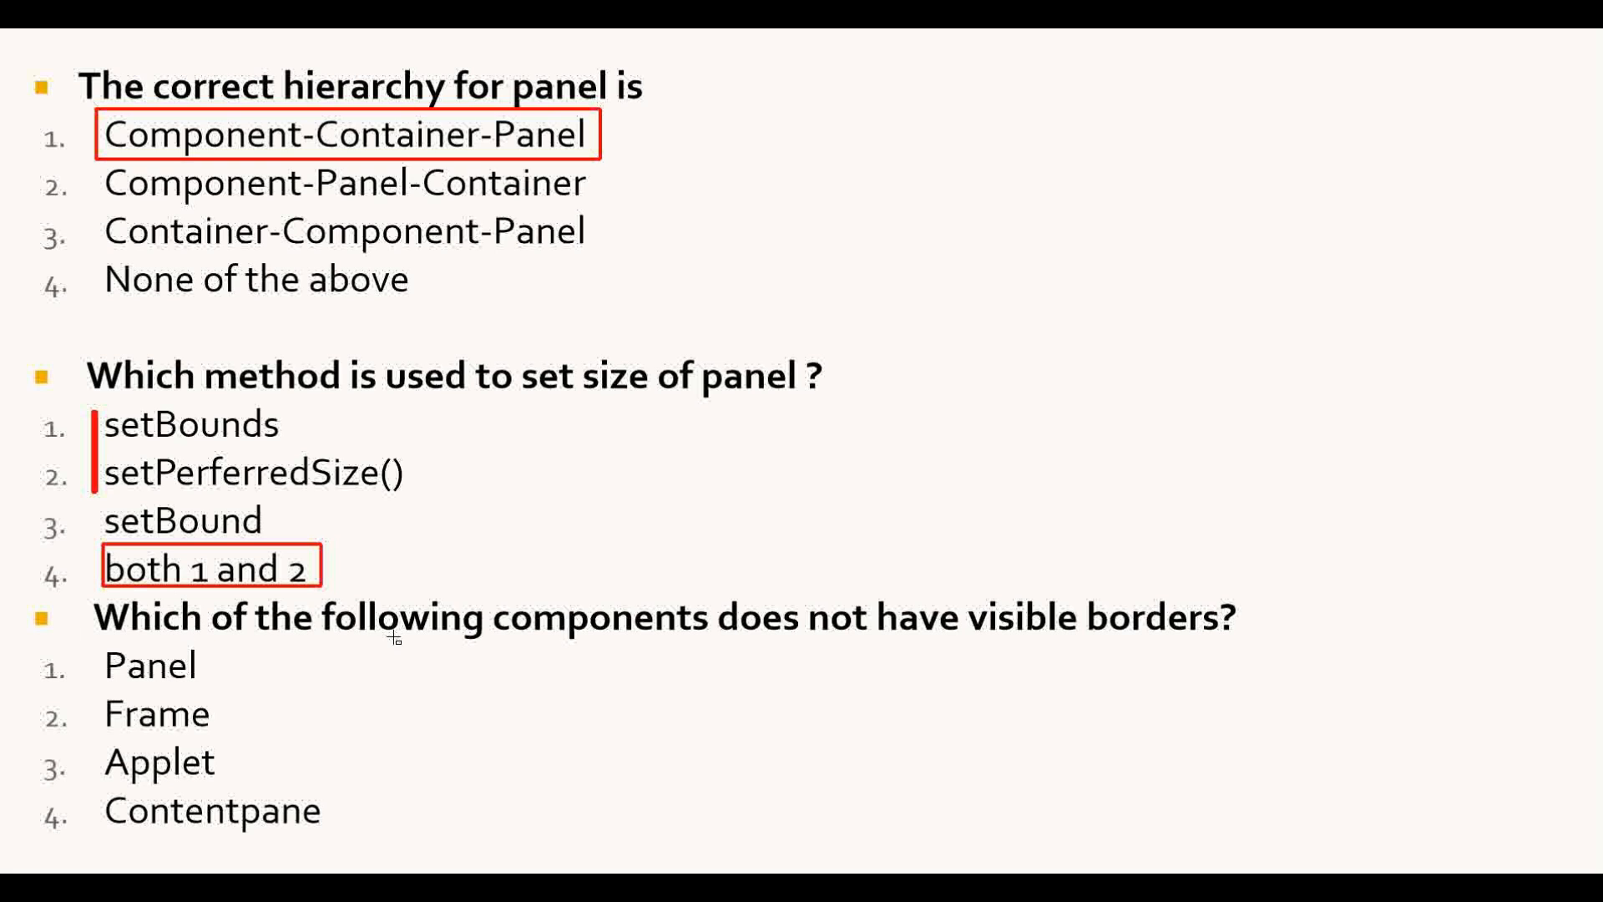